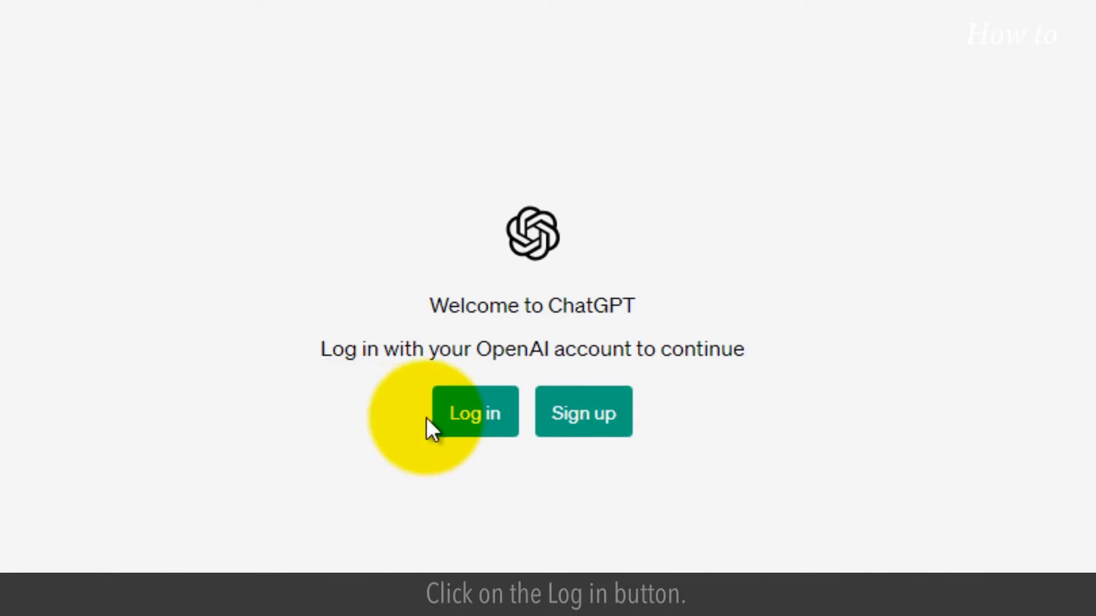
click(475, 412)
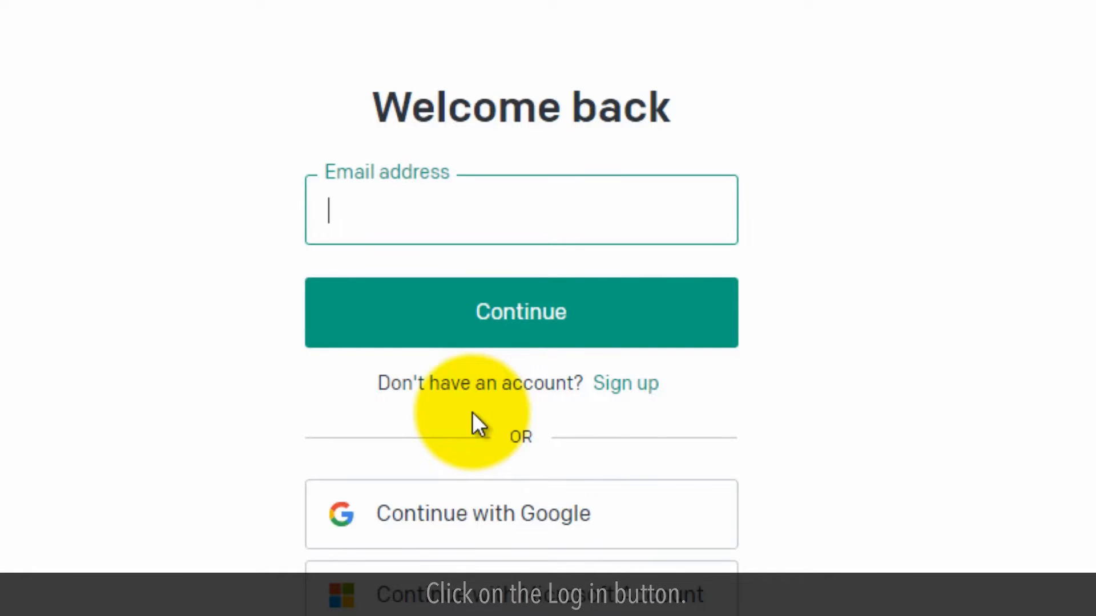
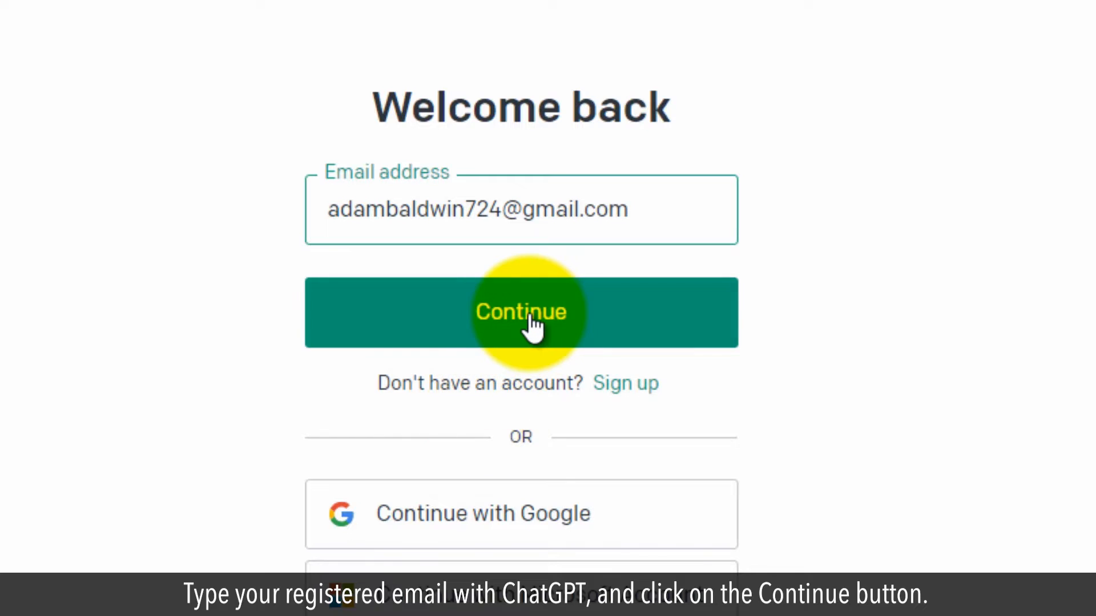
click(521, 312)
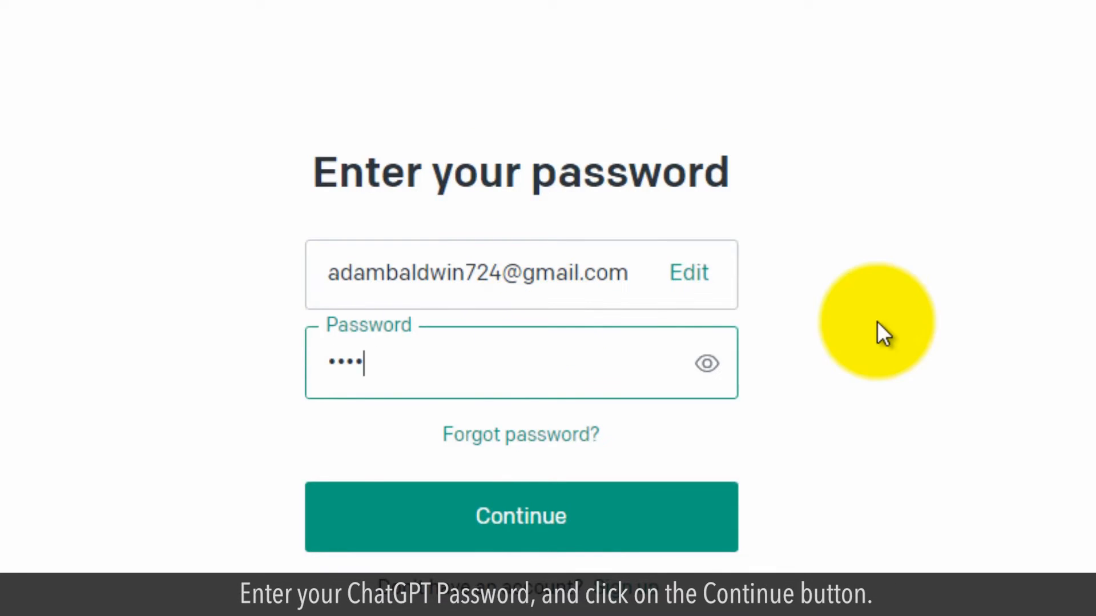
text(password)
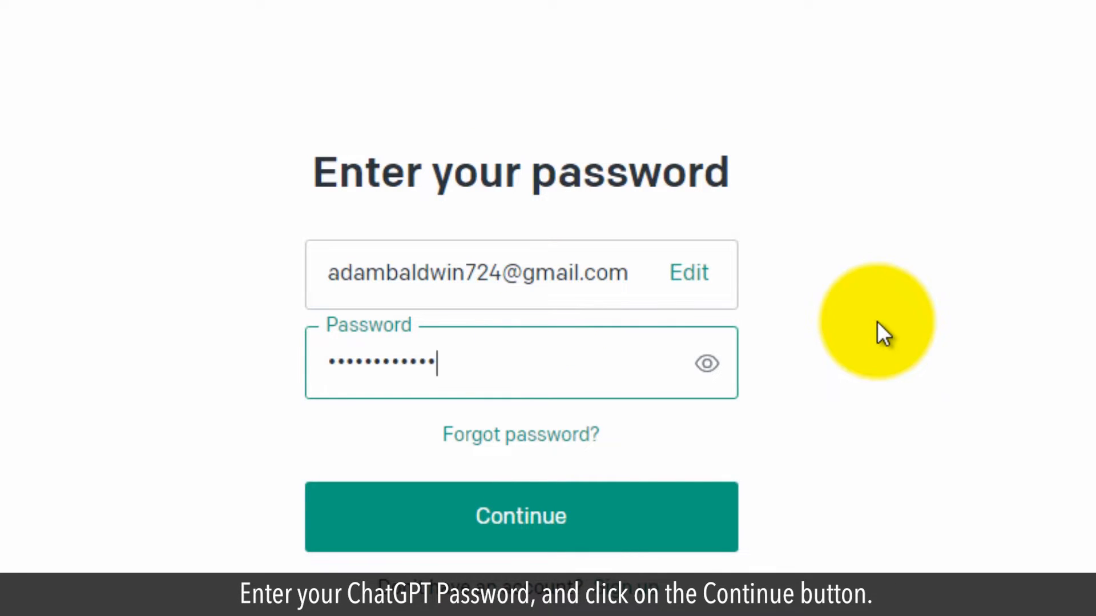
click(521, 516)
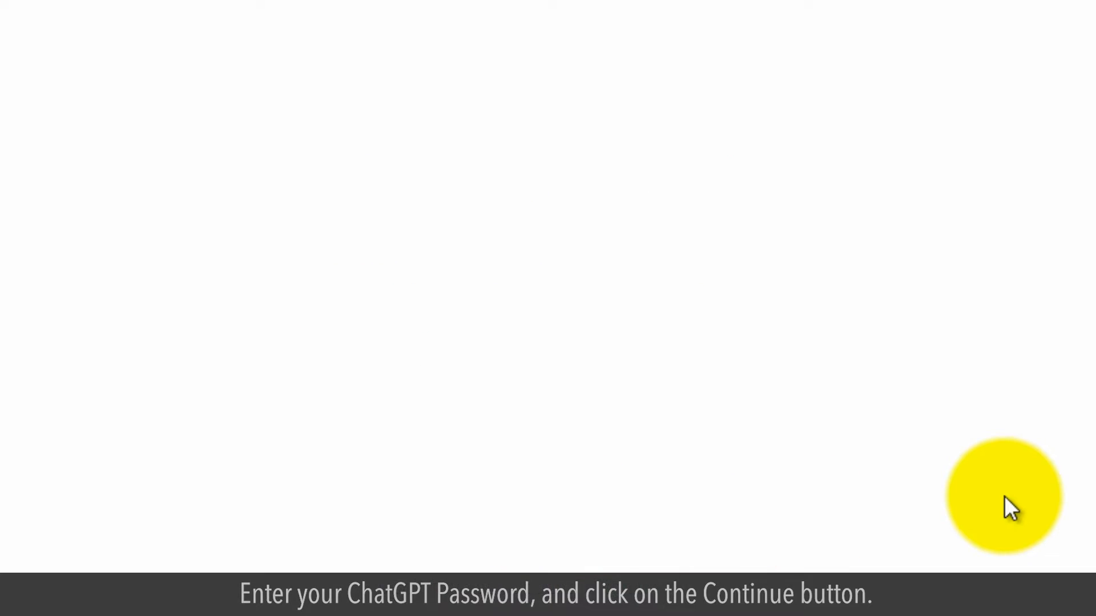
Step: Dismiss the onboarding dialog by advancing through its screens to Done
click(674, 368)
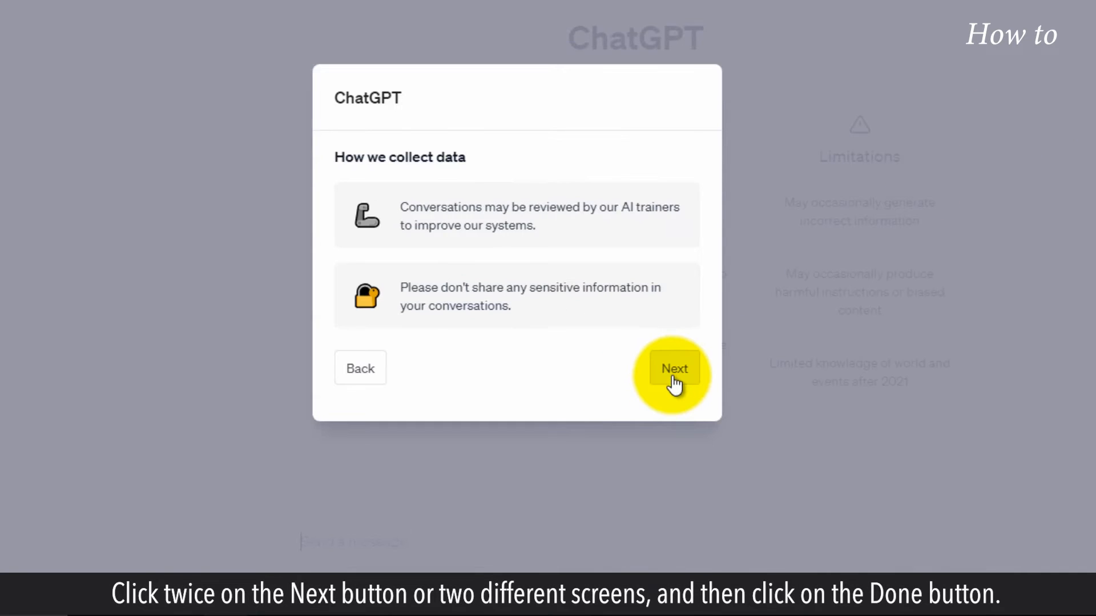
click(674, 369)
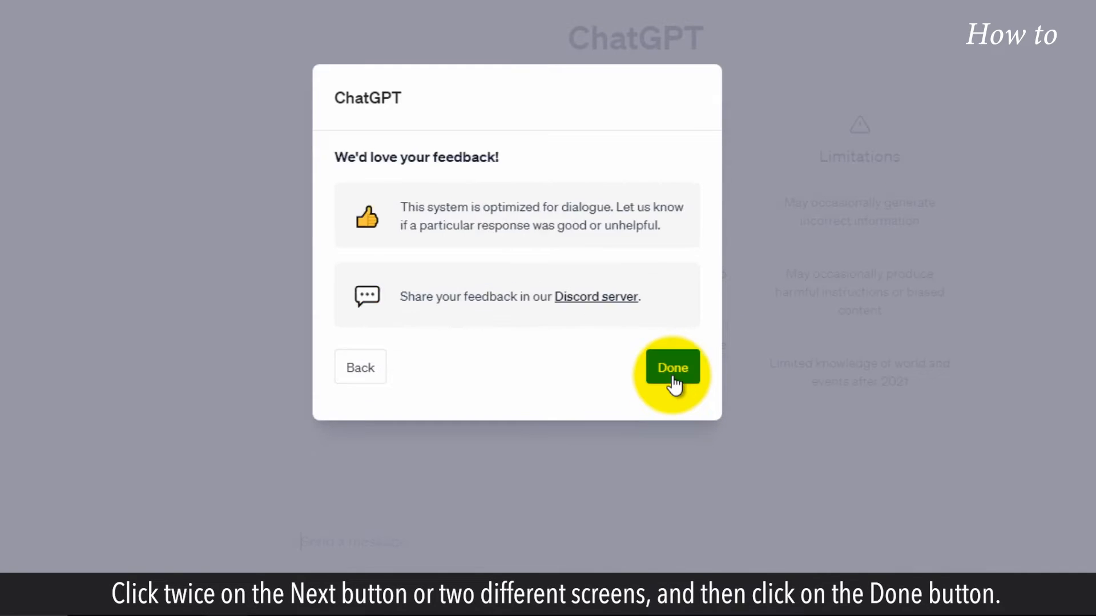
click(671, 367)
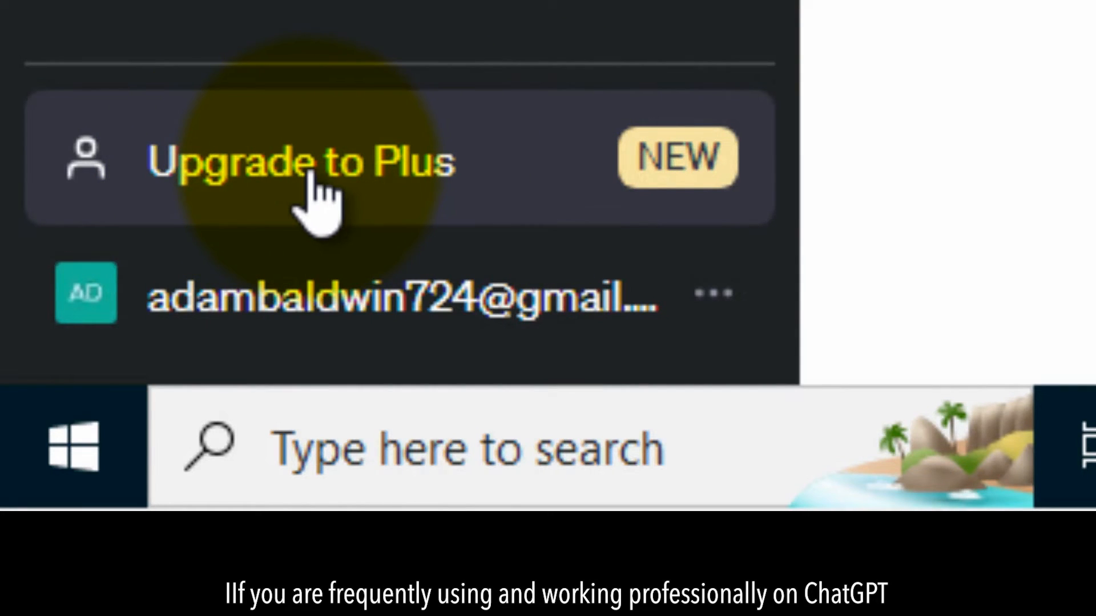
Step: View the Your plan dialog from Upgrade to Plus, close it, and return to the login page
click(301, 160)
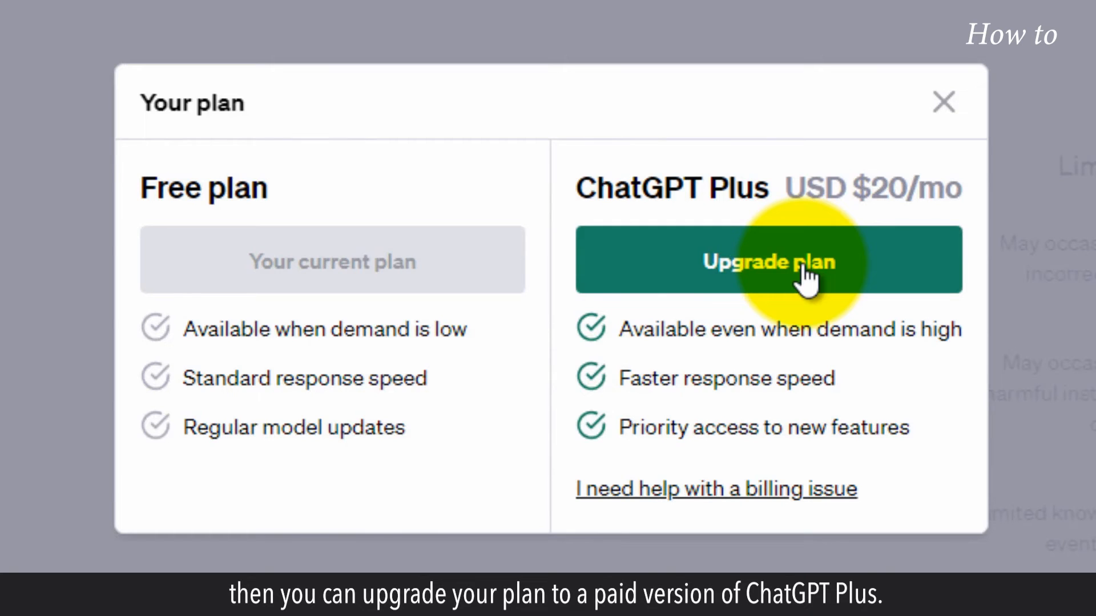
mouse_move(879, 260)
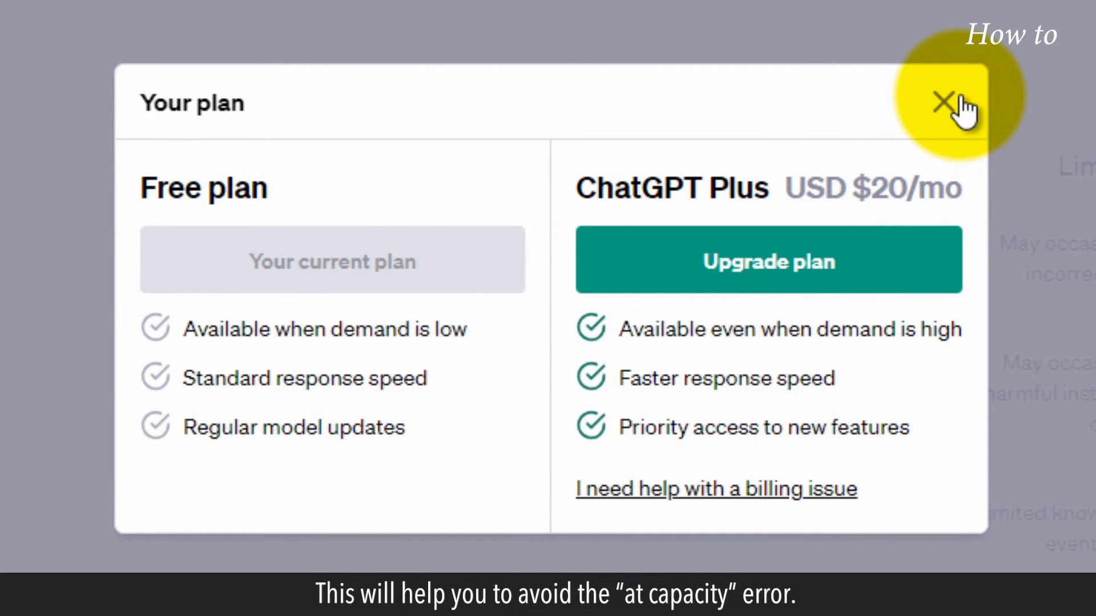
click(948, 104)
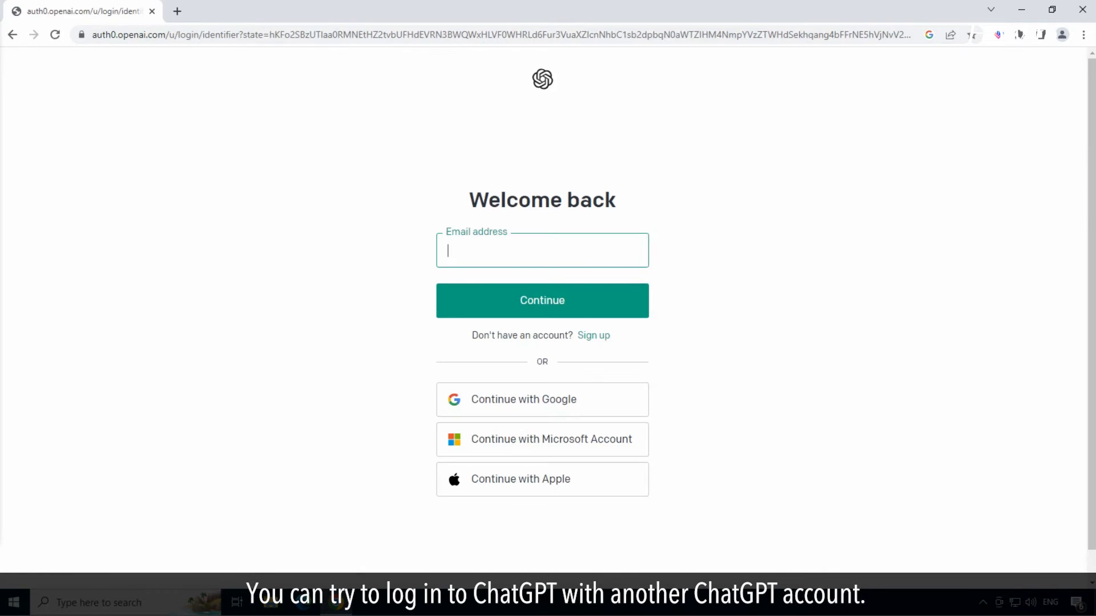
click(541, 301)
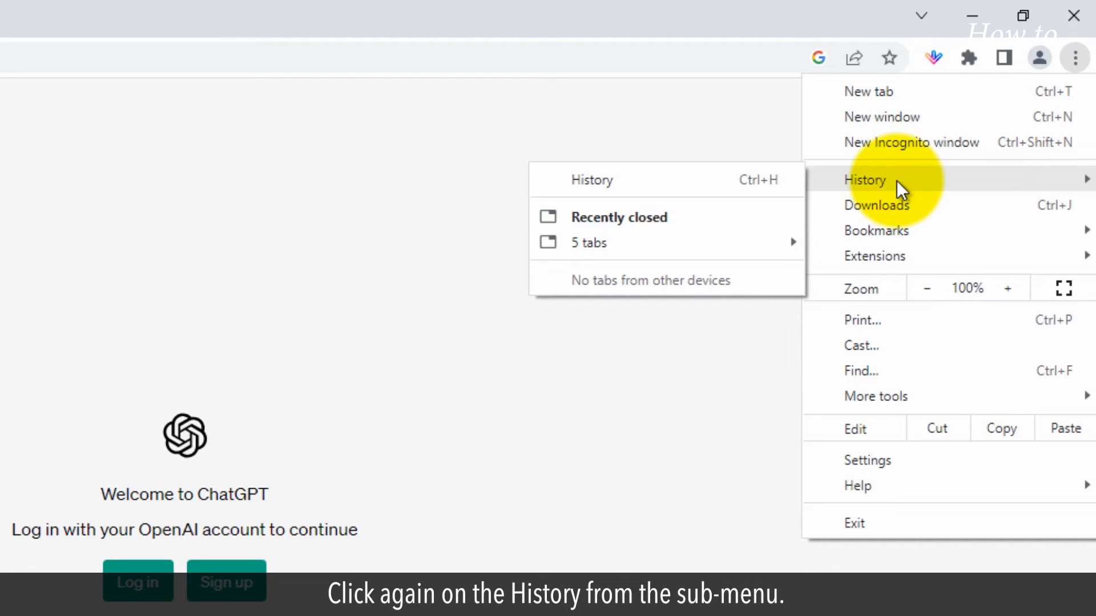
Step: From Chrome's History page, clear all browsing data for all time
click(864, 179)
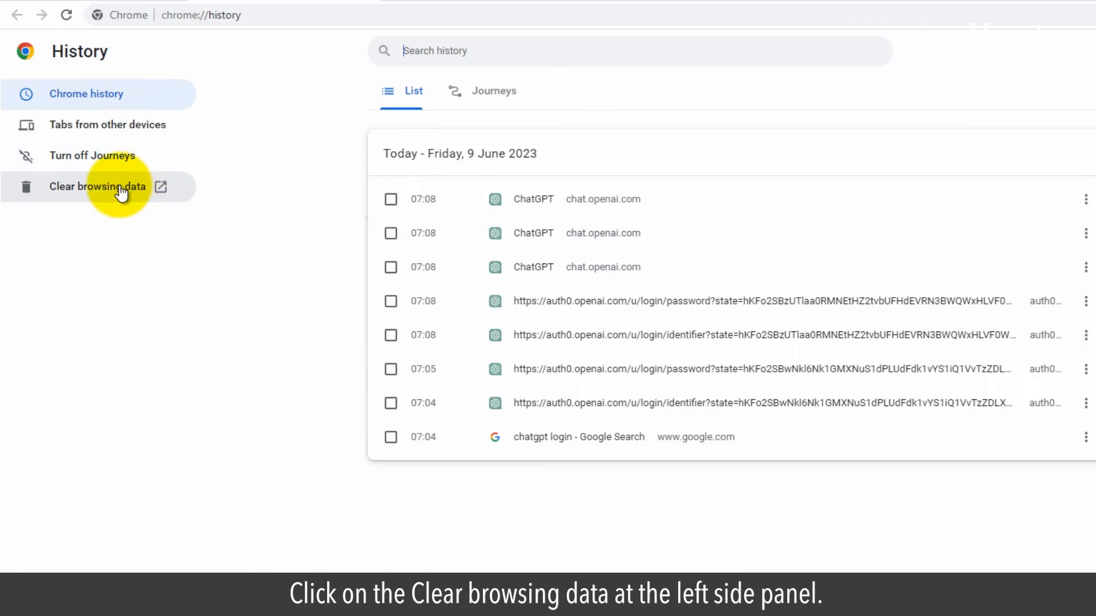
click(97, 186)
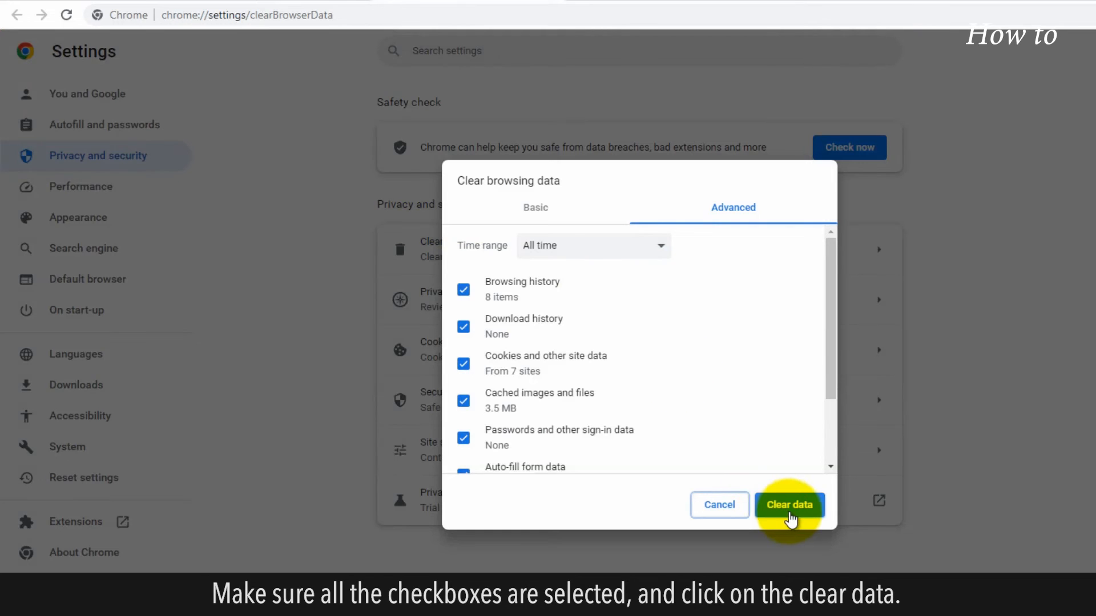
click(788, 505)
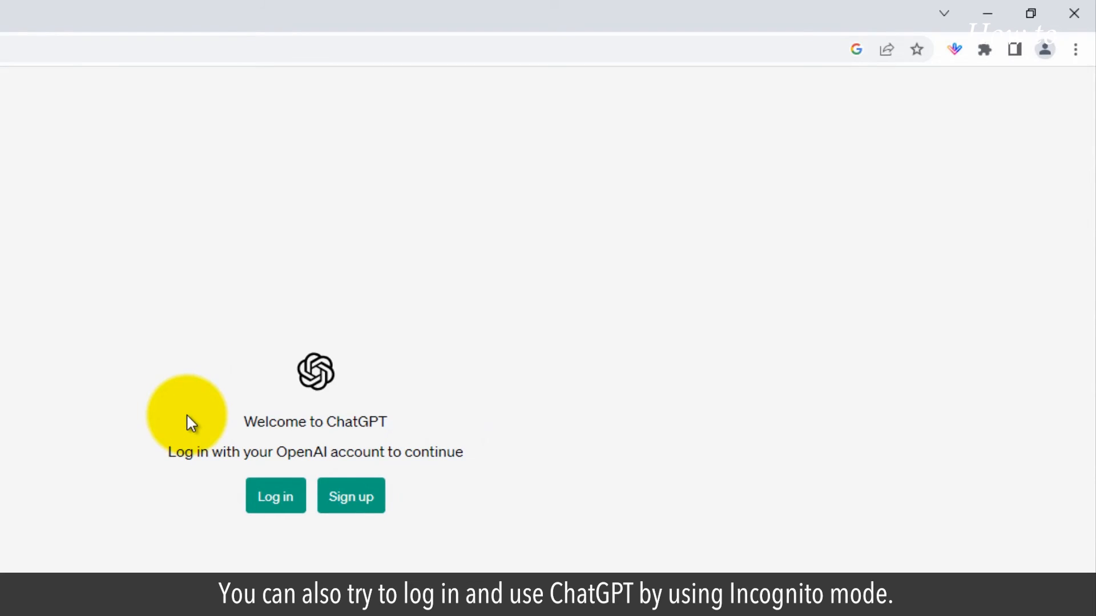
Step: Open a new Incognito window, reach ChatGPT's login form, and focus the email field
click(1075, 49)
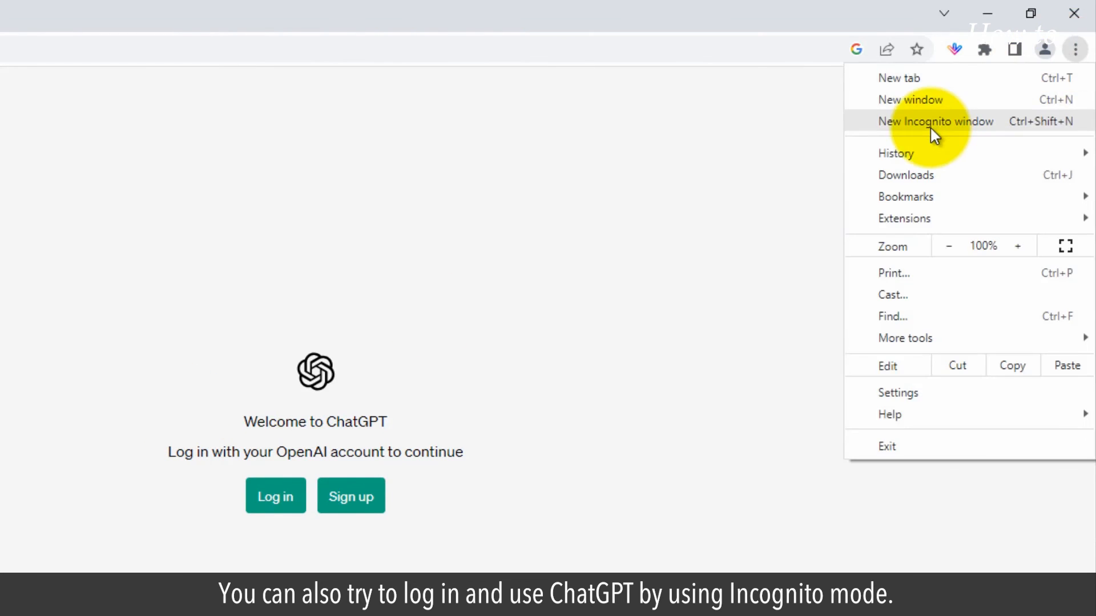
click(936, 121)
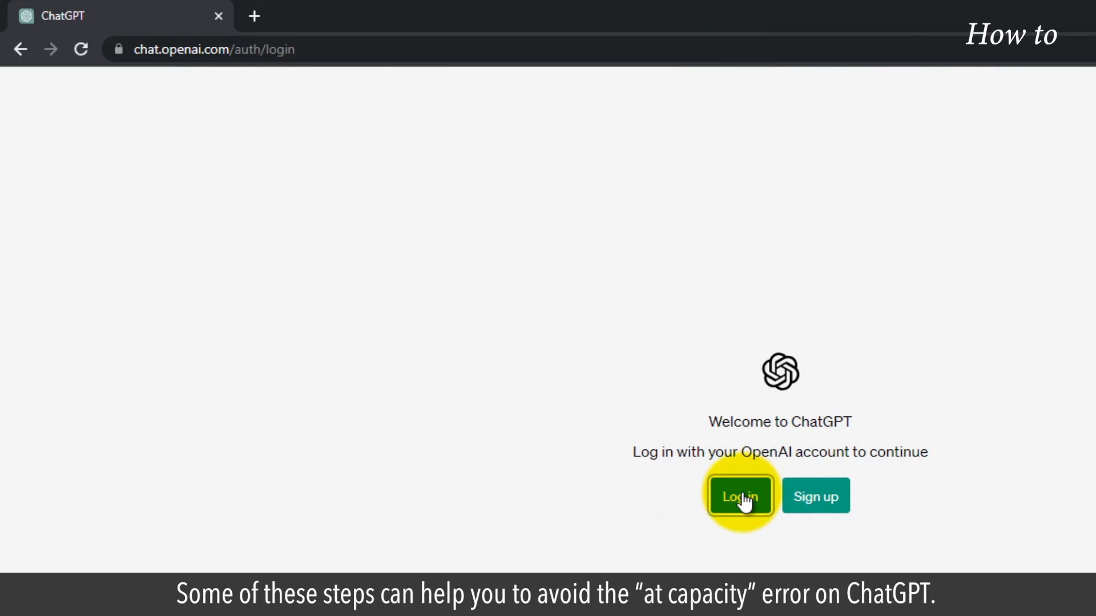
click(739, 497)
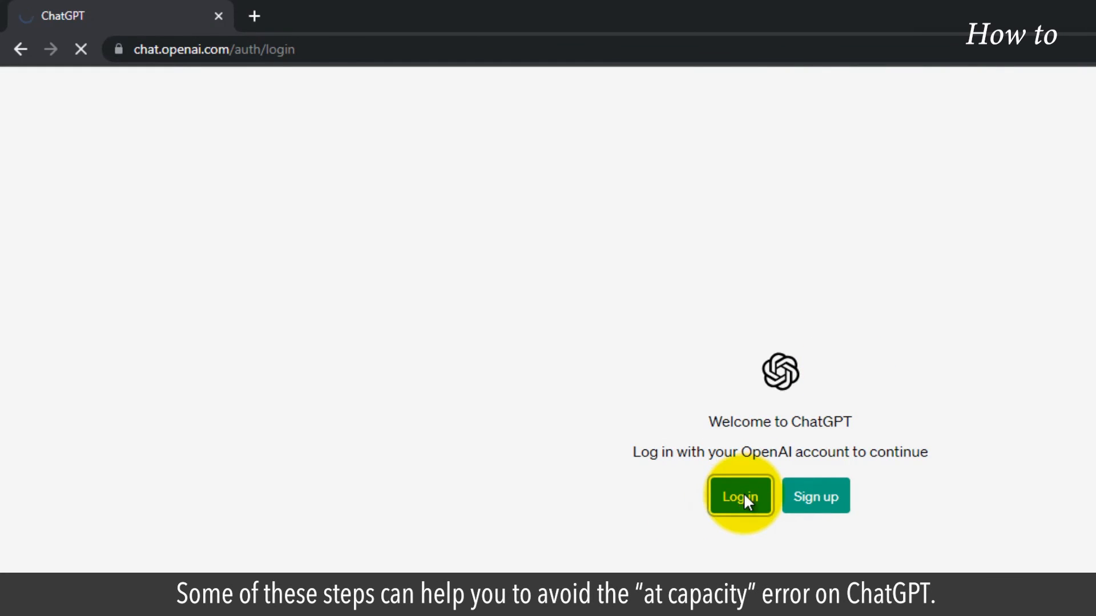
click(740, 496)
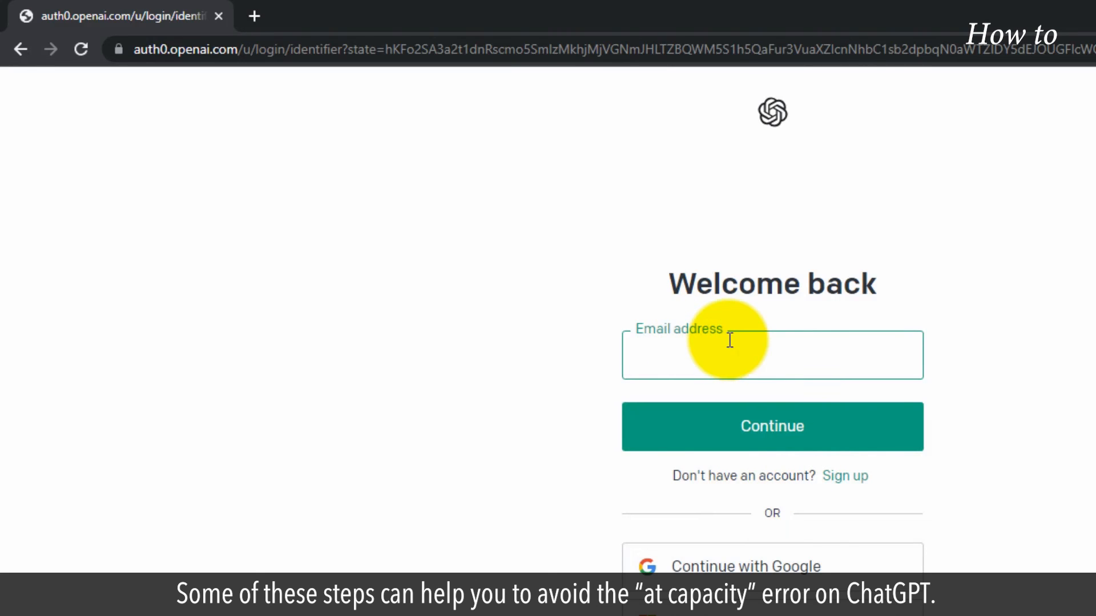